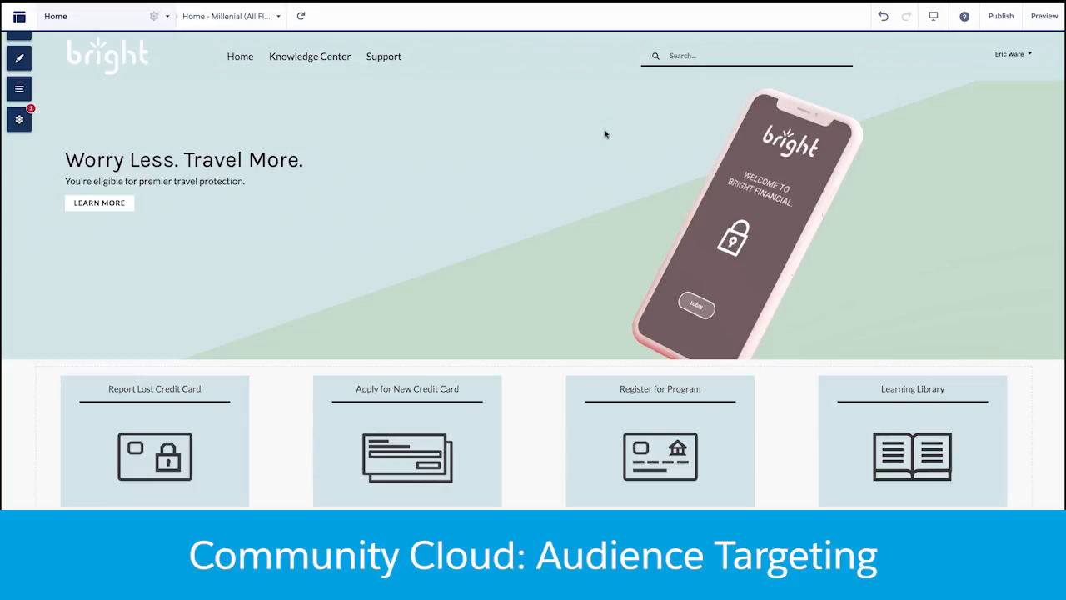
- Scroll the Millennial home page down to the Blockchain Security rich content block
scroll("down", 3)
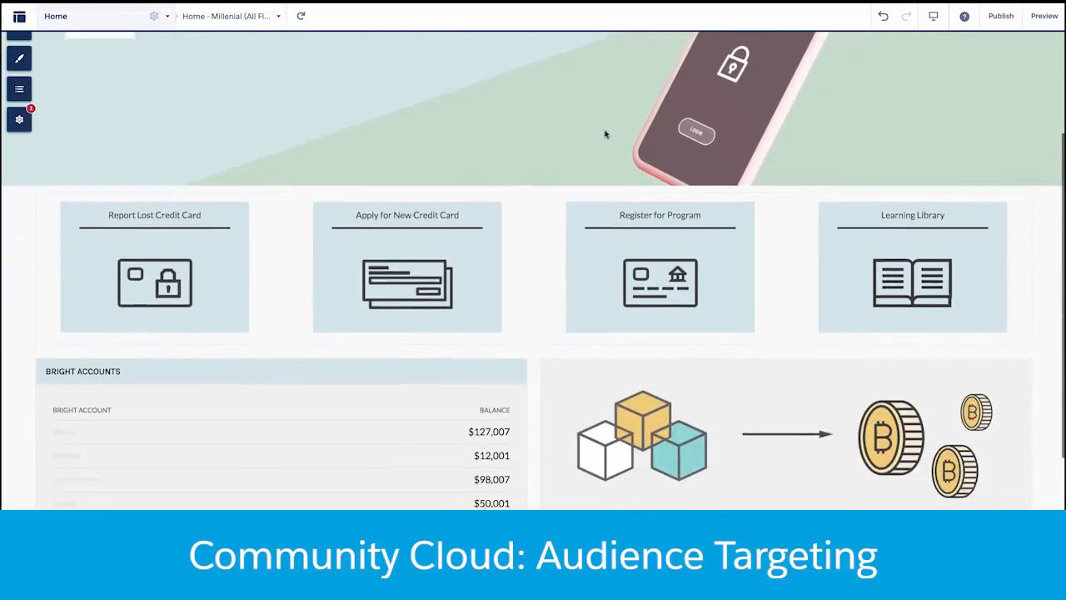
scroll("down", 3)
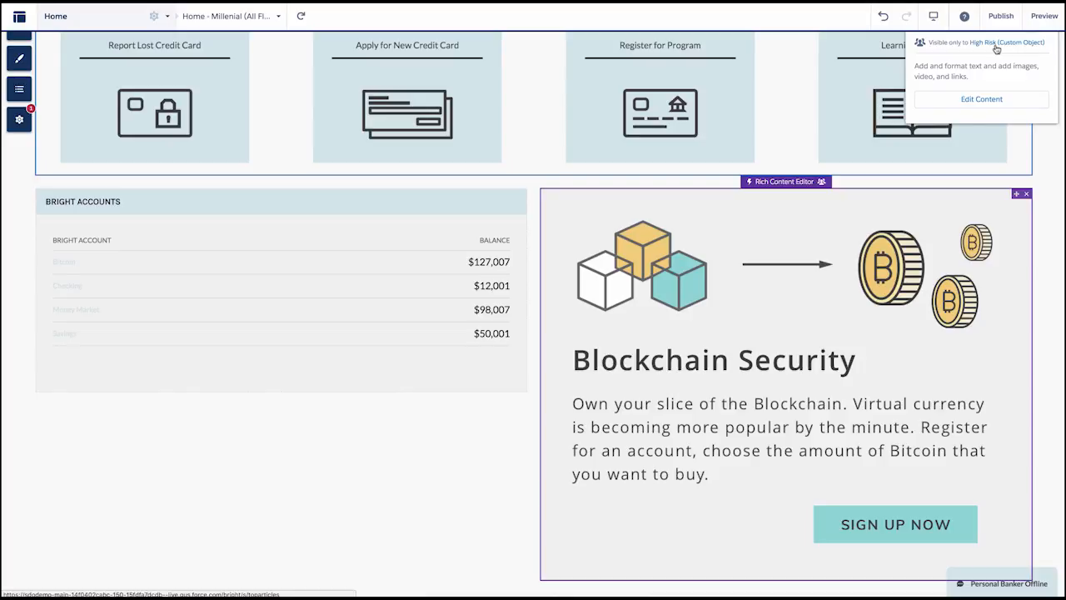
- Show the Assign Audience dialog for the Blockchain Security block with High Risk assigned
left_click(981, 98)
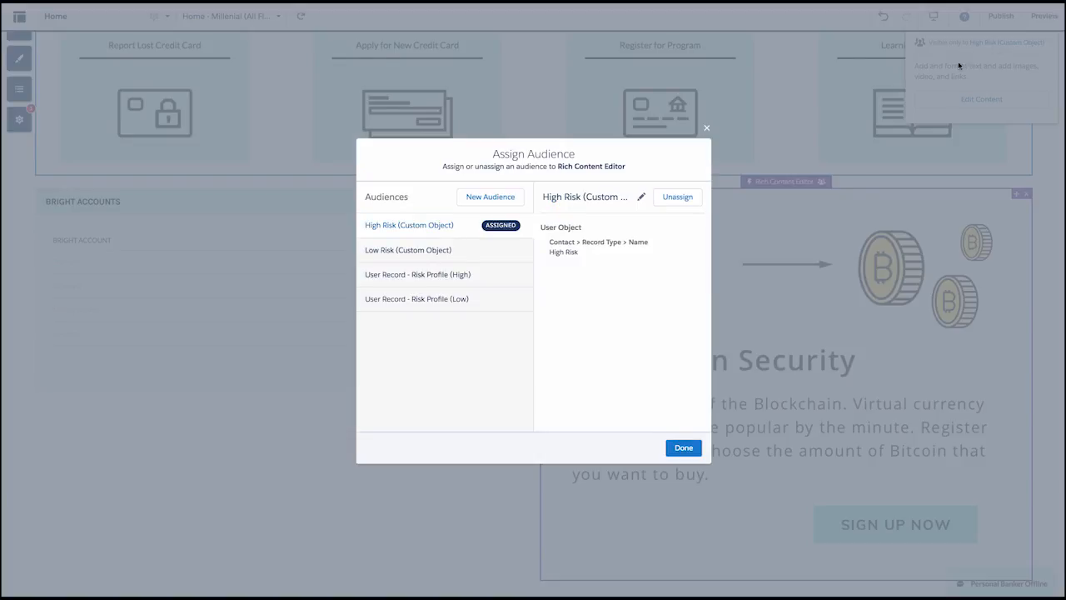
mouse_move(516, 250)
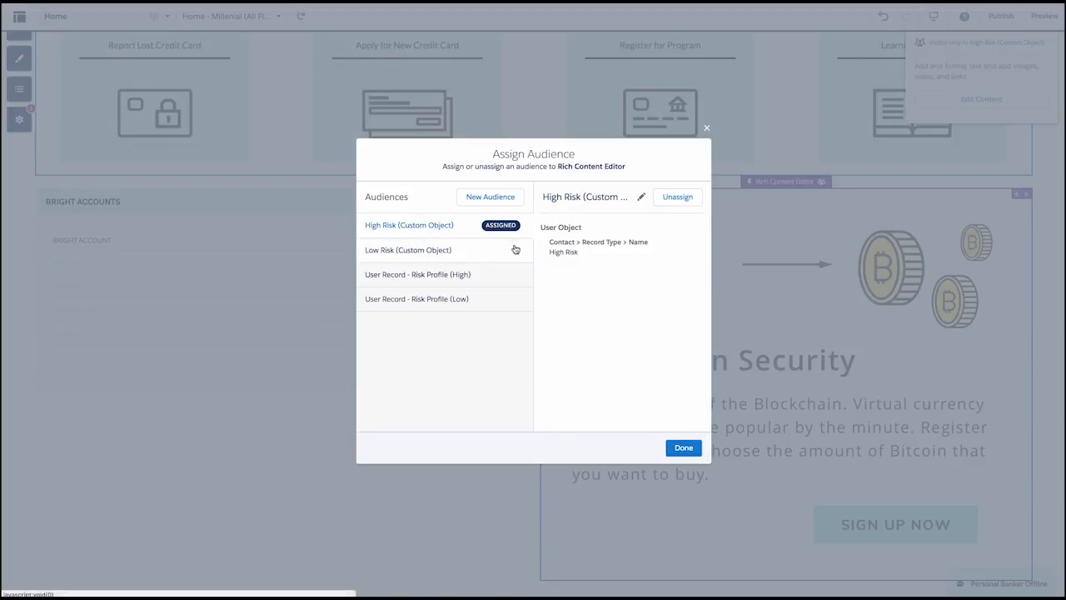
mouse_move(653, 193)
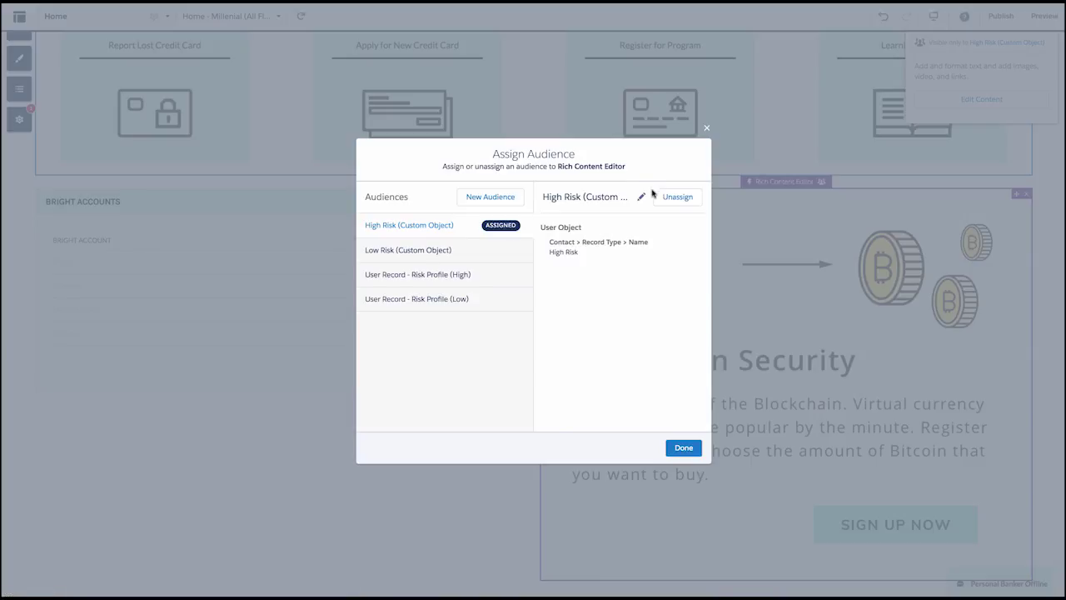
- Review the High Risk (Custom Object) audience criteria and Save & Assign it to the block
left_click(641, 197)
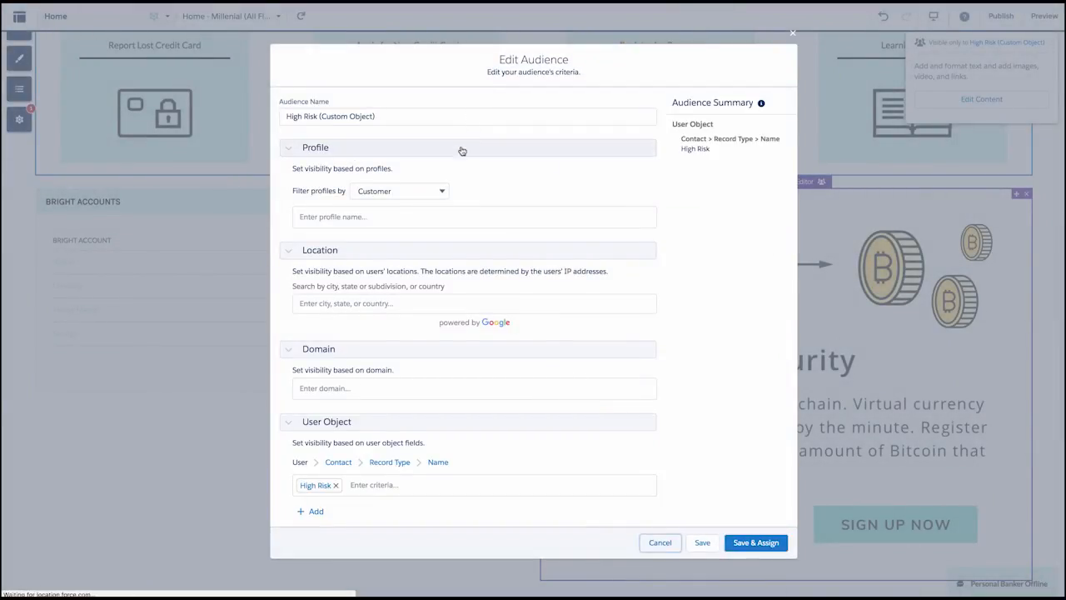
mouse_move(340, 447)
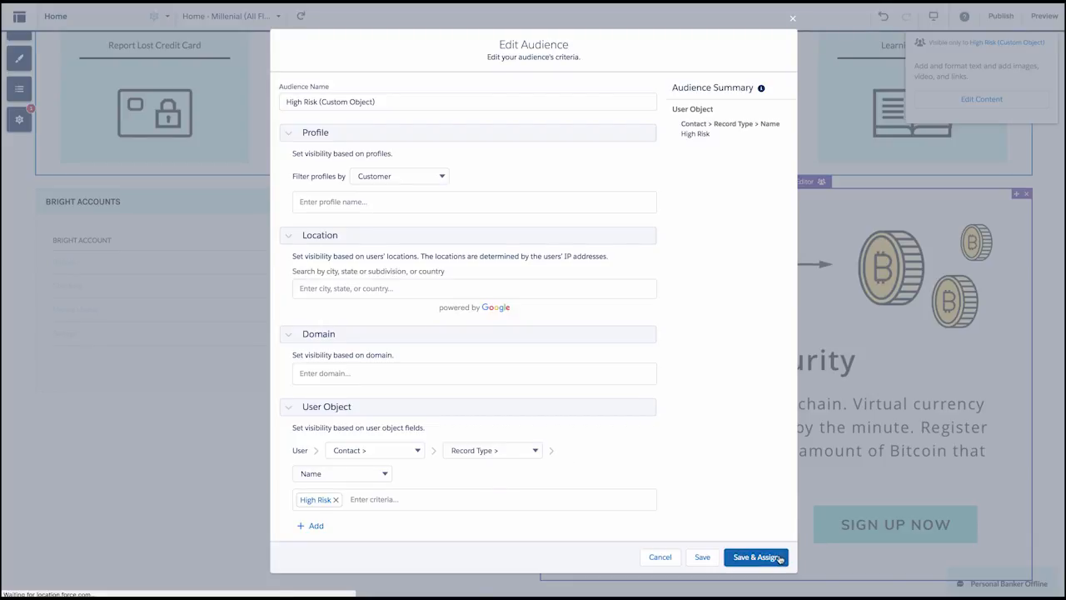
left_click(756, 556)
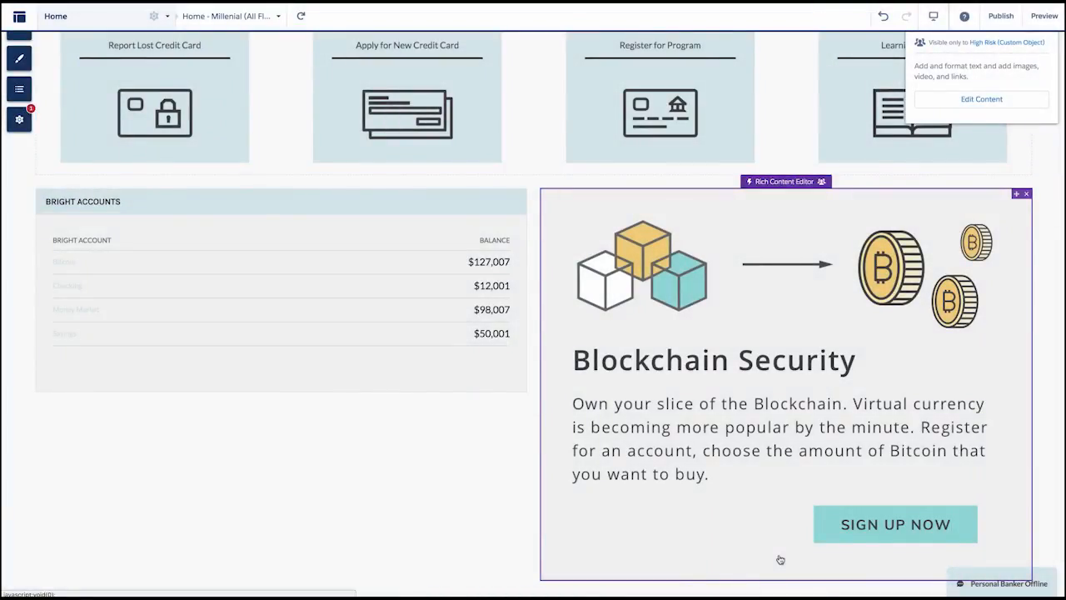